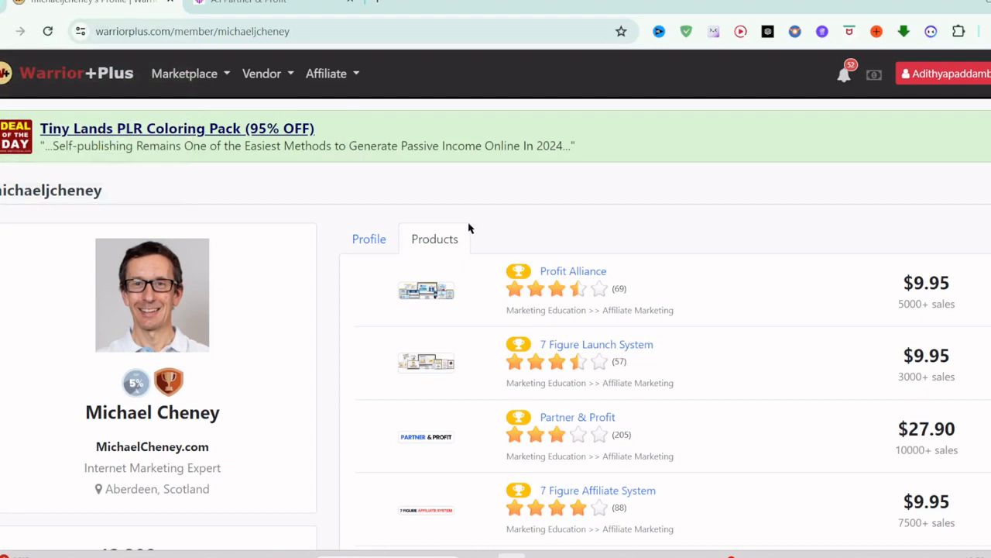
{"action": "mouse_move", "coordinate": [669, 240]}
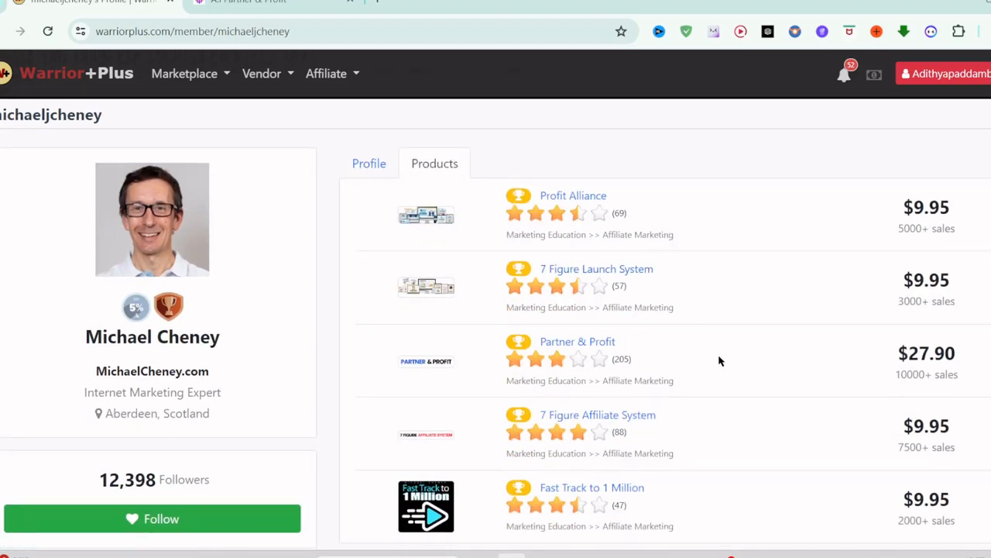
{"action": "mouse_move", "coordinate": [626, 356]}
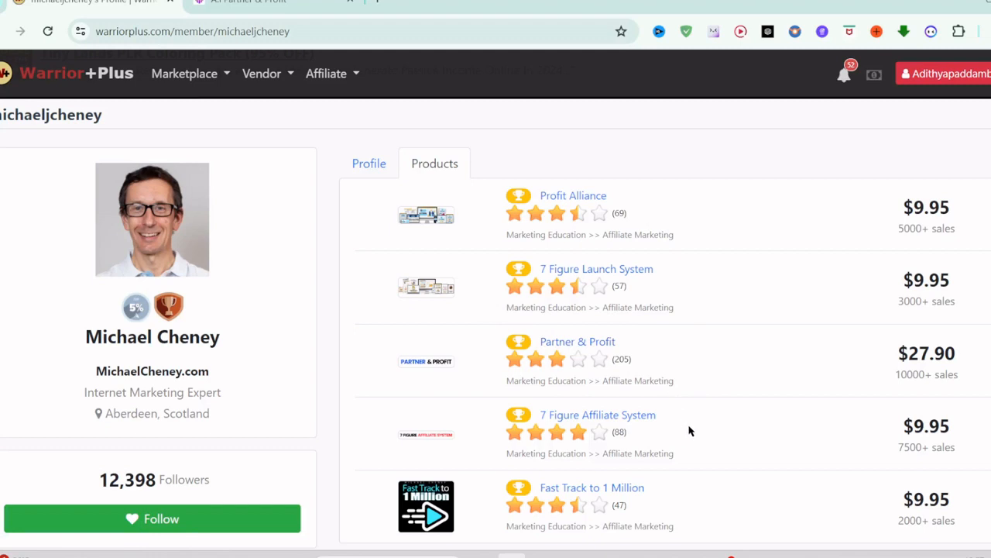
{"action": "mouse_move", "coordinate": [886, 240]}
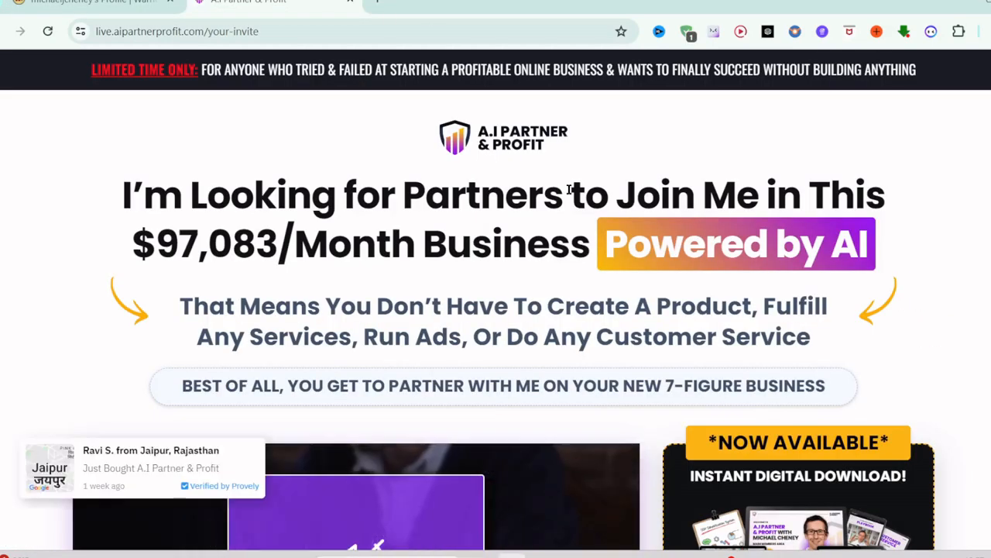
{"action": "scroll", "scroll_direction": "down", "scroll_amount": 3}
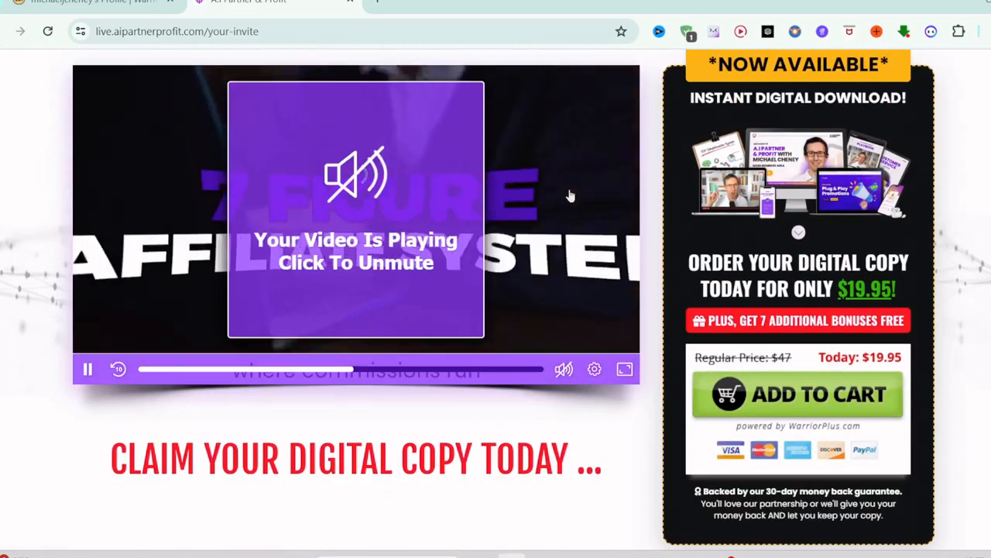
{"action": "scroll", "scroll_direction": "down", "scroll_amount": 3}
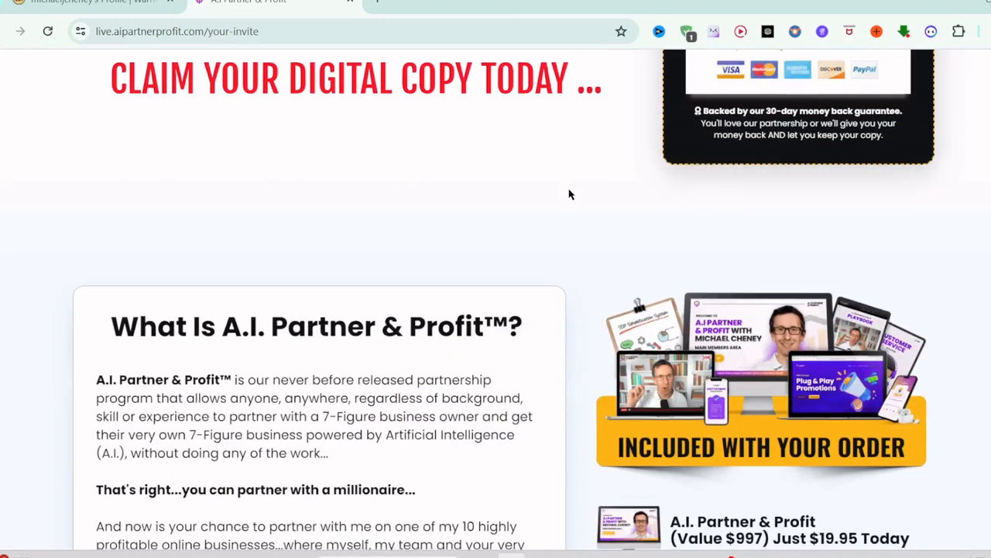
{"action": "scroll", "scroll_direction": "down", "scroll_amount": 3}
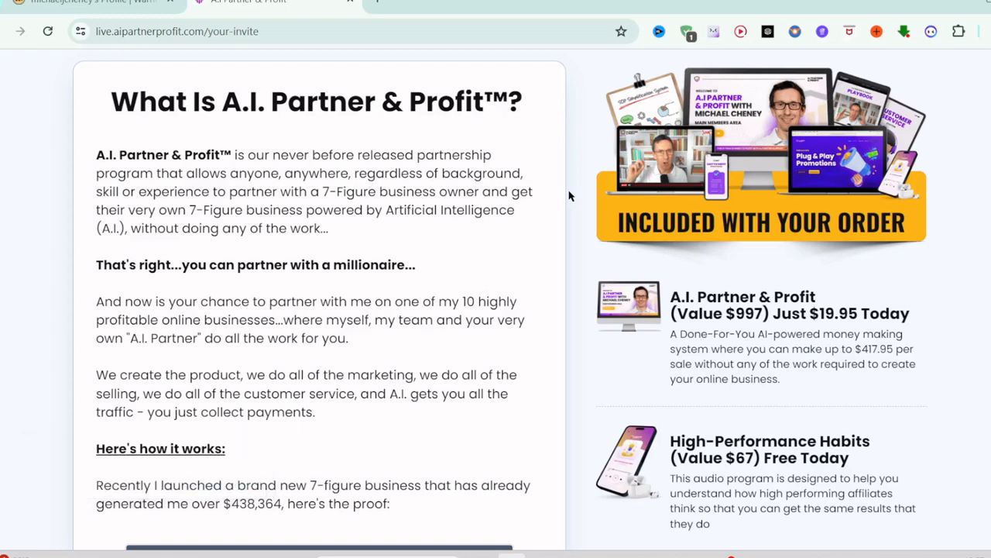
{"action": "scroll", "scroll_direction": "down", "scroll_amount": 3}
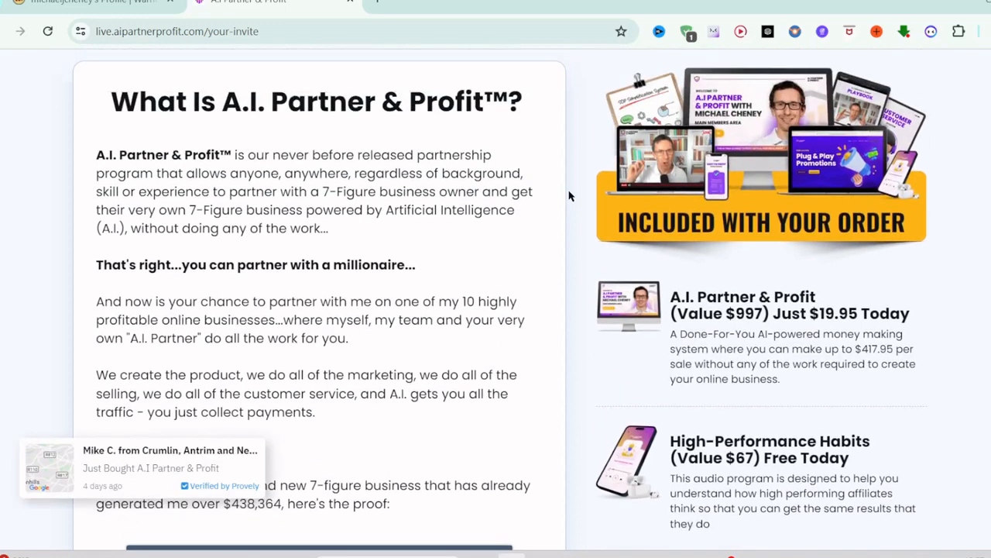
{"action": "scroll", "scroll_direction": "down", "scroll_amount": 3}
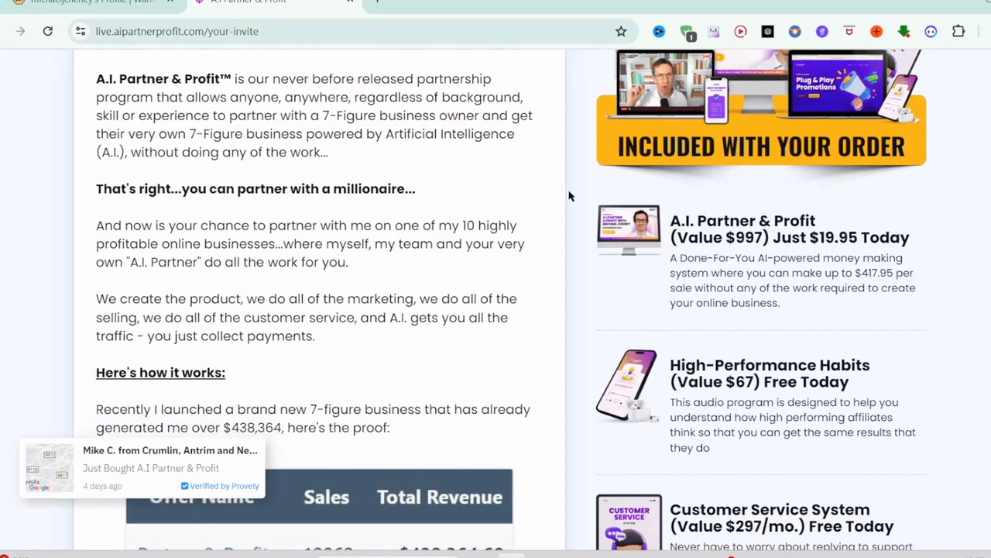
{"action": "scroll", "scroll_direction": "down", "scroll_amount": 3}
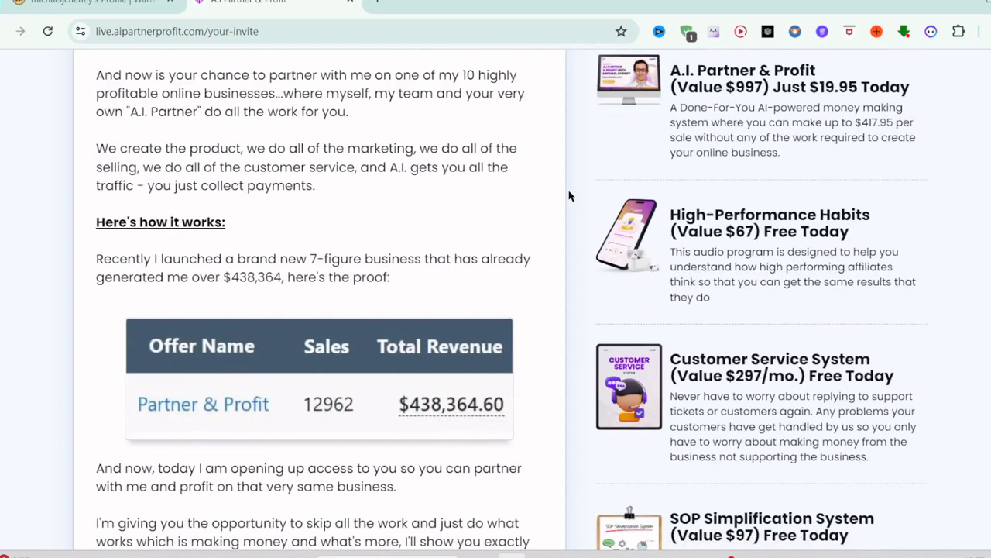
{"action": "scroll", "scroll_direction": "down", "scroll_amount": 3}
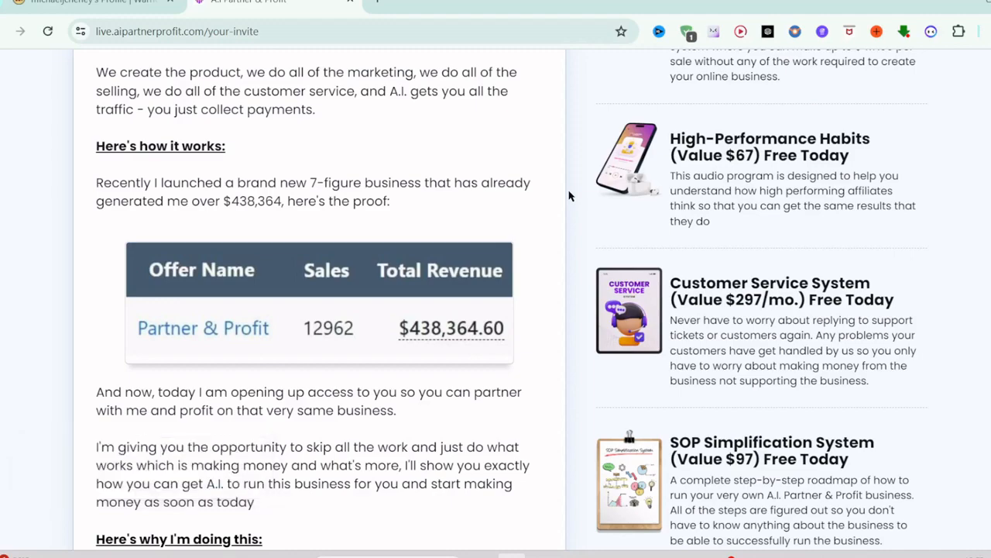
{"action": "scroll", "scroll_direction": "up", "scroll_amount": 3}
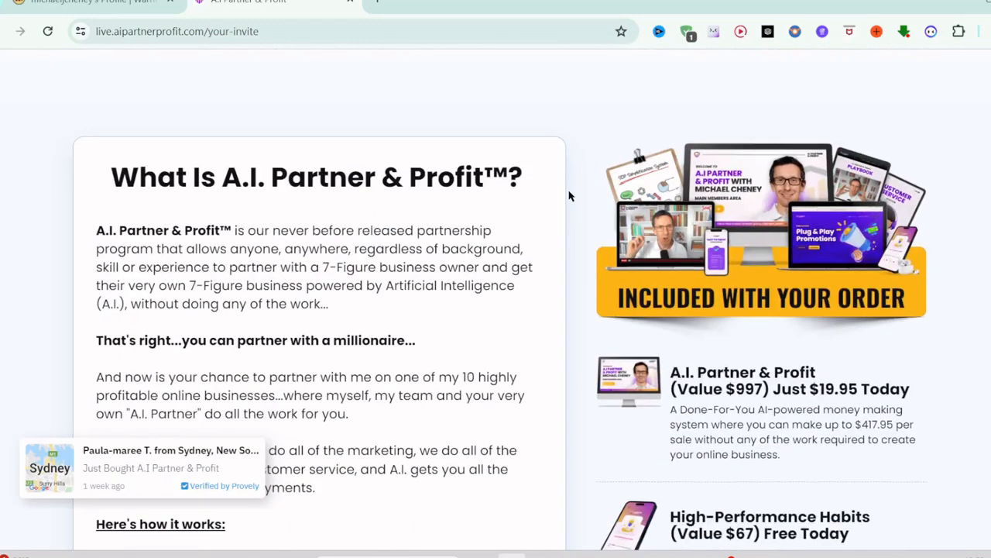
{"action": "mouse_move", "coordinate": [772, 366]}
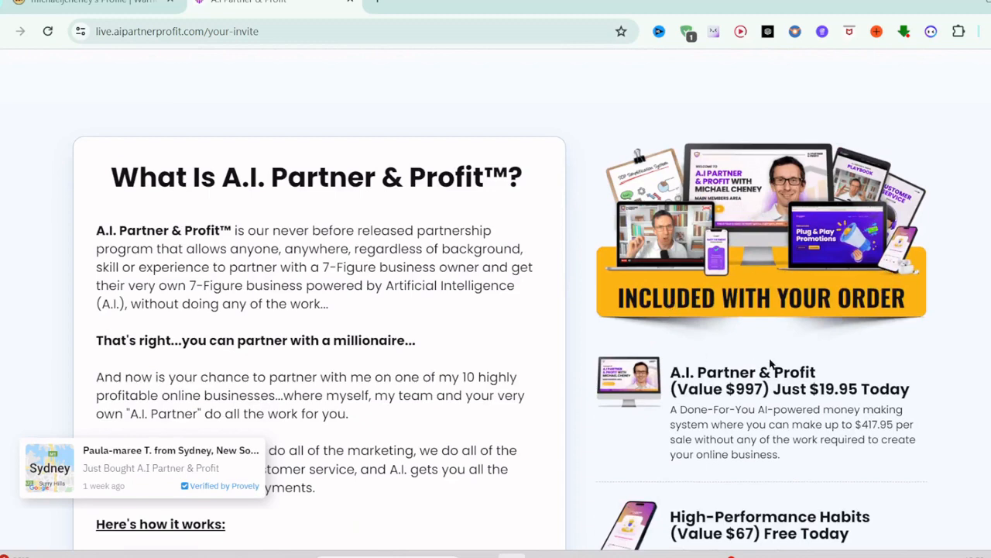
{"action": "scroll", "scroll_direction": "down", "scroll_amount": 3}
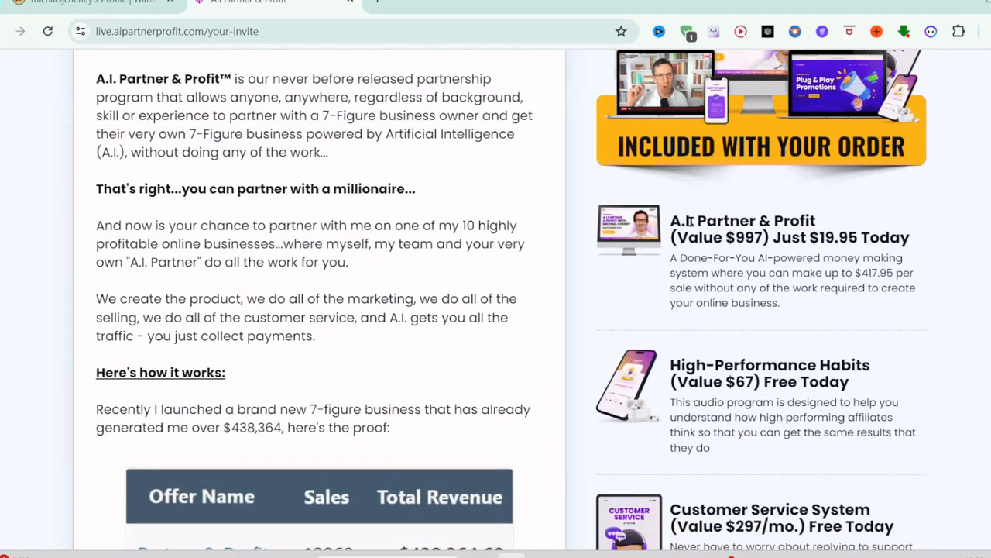
{"action": "scroll", "scroll_direction": "down", "scroll_amount": 3}
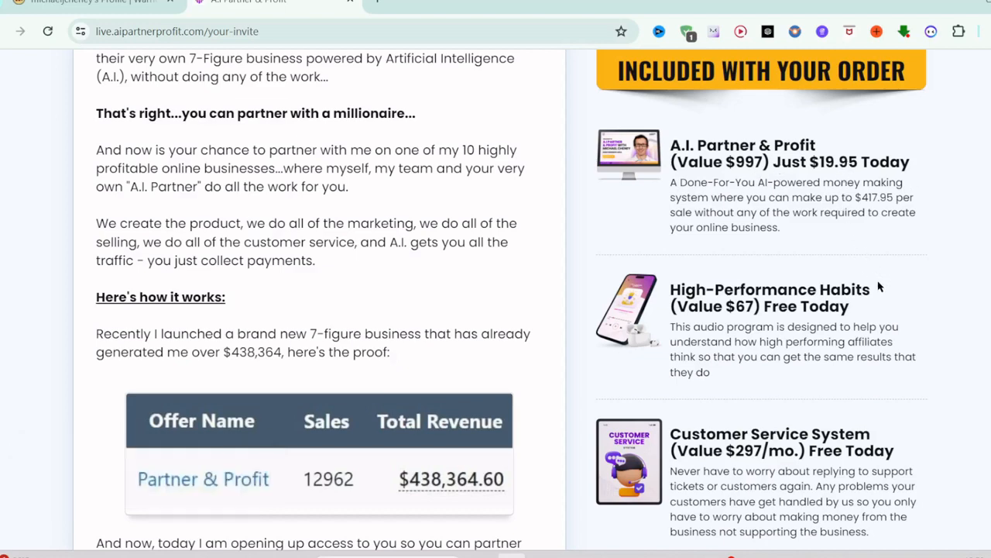
{"action": "scroll", "scroll_direction": "down", "scroll_amount": 3}
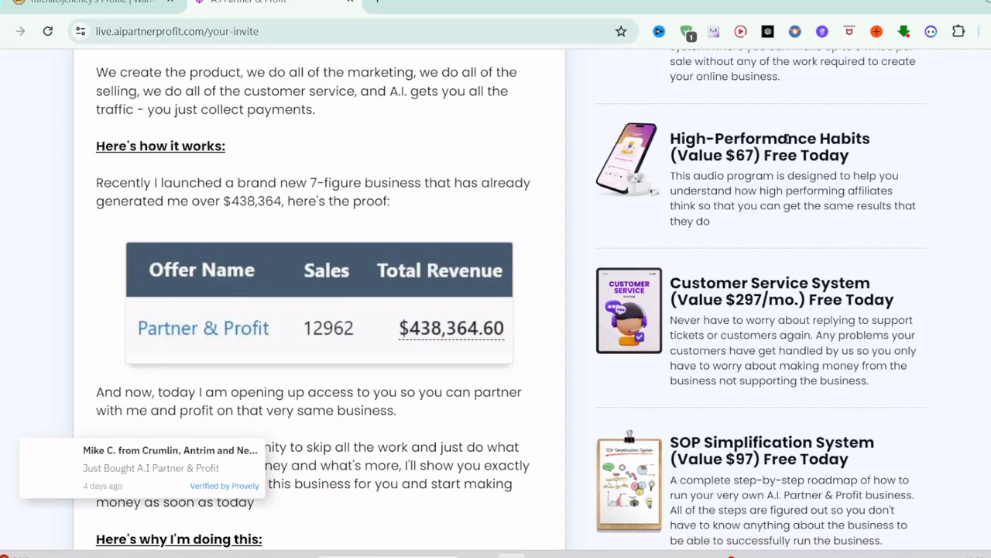
{"action": "scroll", "scroll_direction": "down", "scroll_amount": 3}
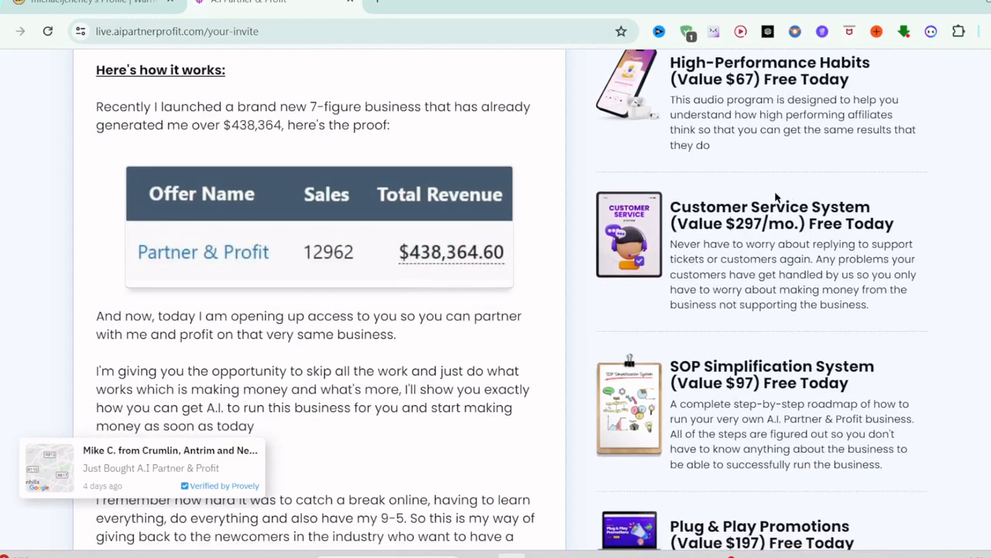
{"action": "scroll", "scroll_direction": "down", "scroll_amount": 3}
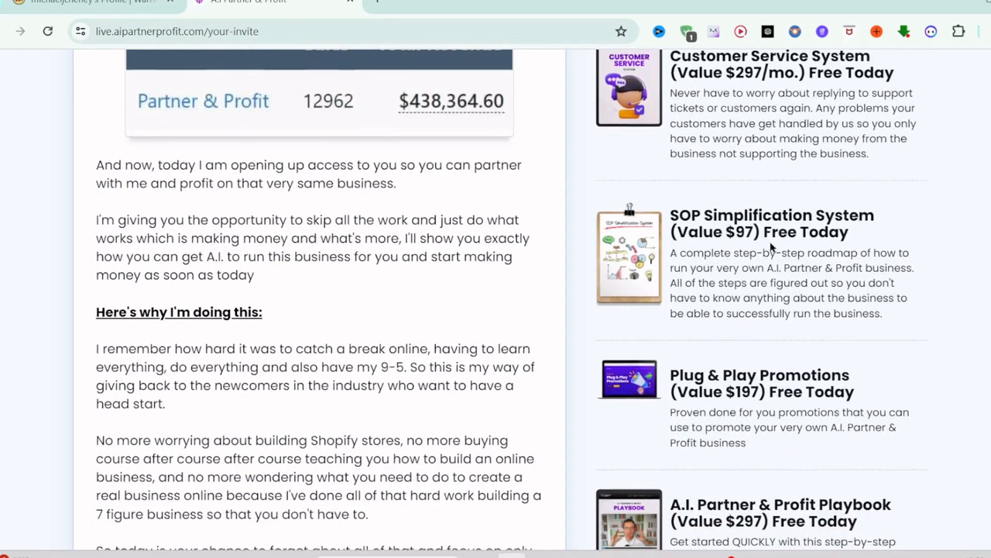
{"action": "scroll", "scroll_direction": "down", "scroll_amount": 3}
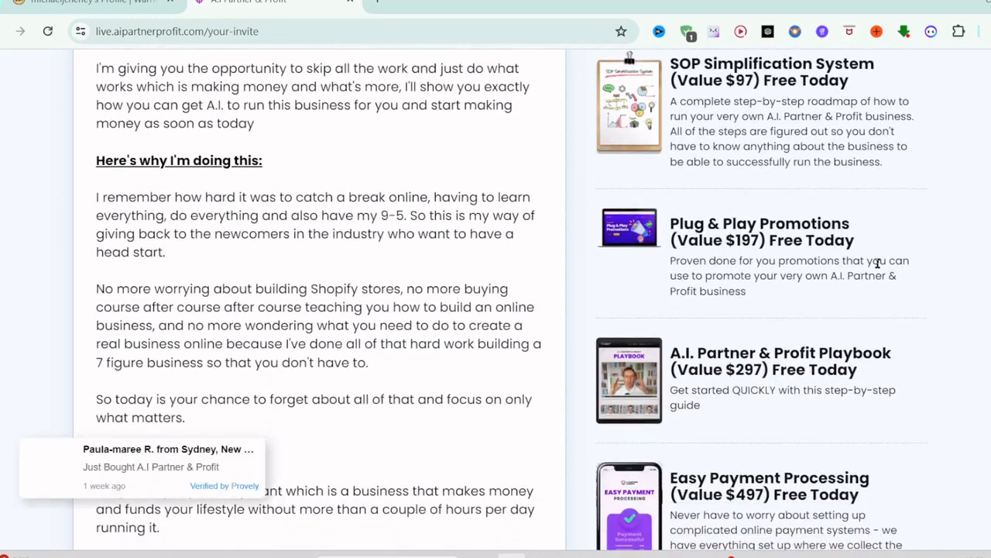
{"action": "scroll", "scroll_direction": "down", "scroll_amount": 3}
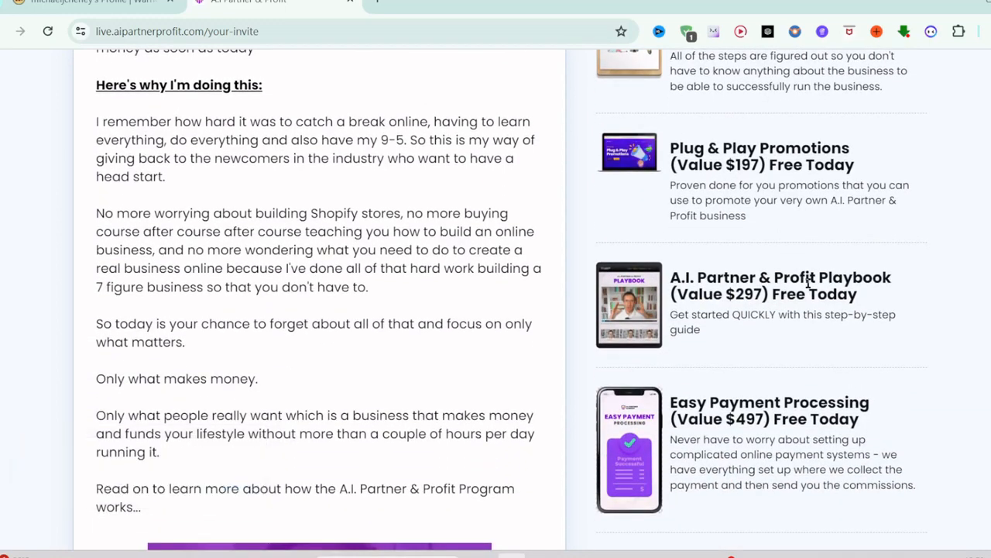
{"action": "scroll", "scroll_direction": "down", "scroll_amount": 3}
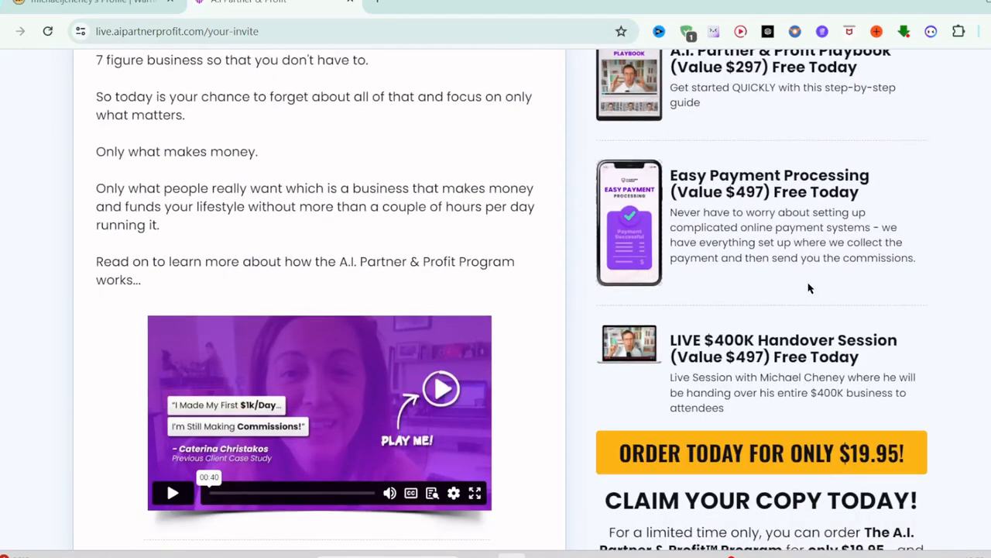
{"action": "scroll", "scroll_direction": "down", "scroll_amount": 3}
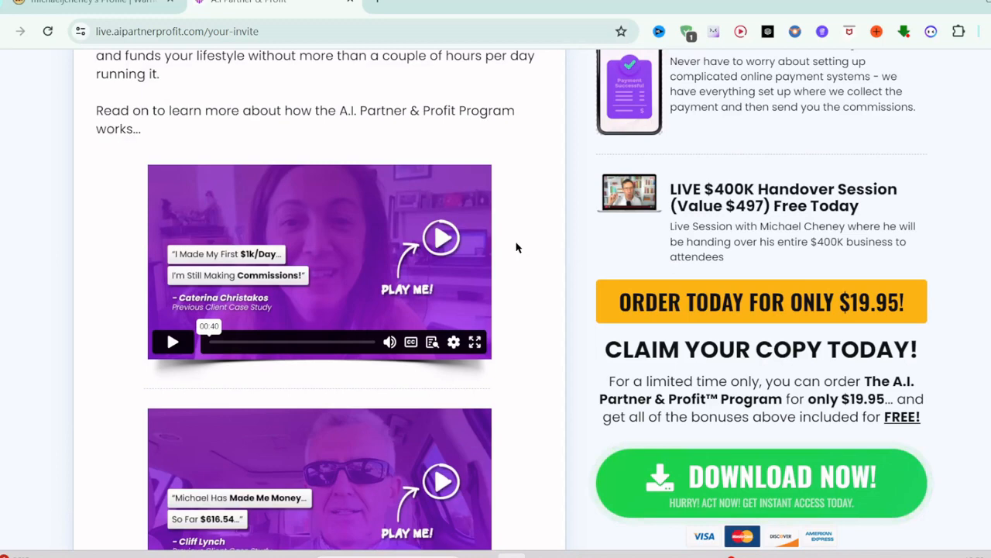
{"action": "mouse_move", "coordinate": [325, 265]}
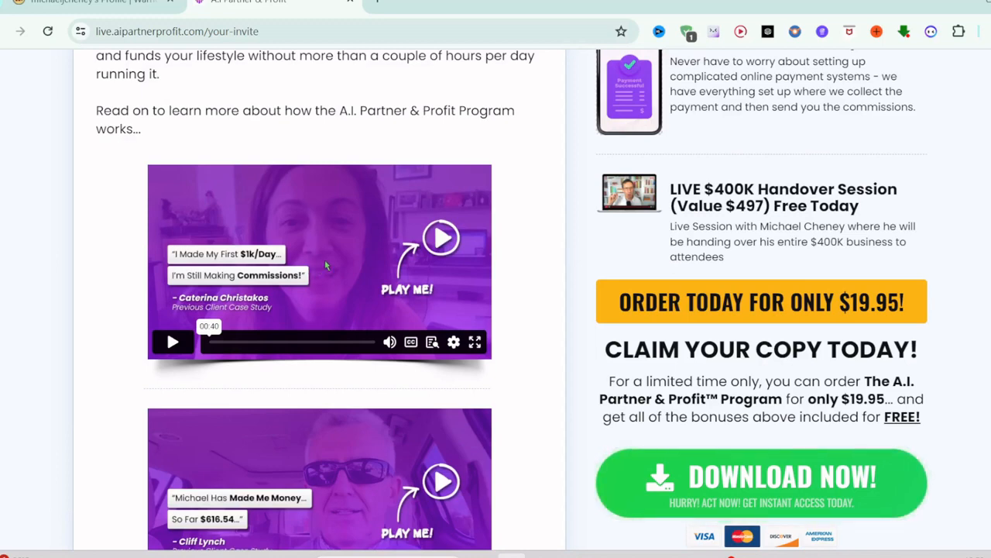
{"action": "scroll", "scroll_direction": "down", "scroll_amount": 3}
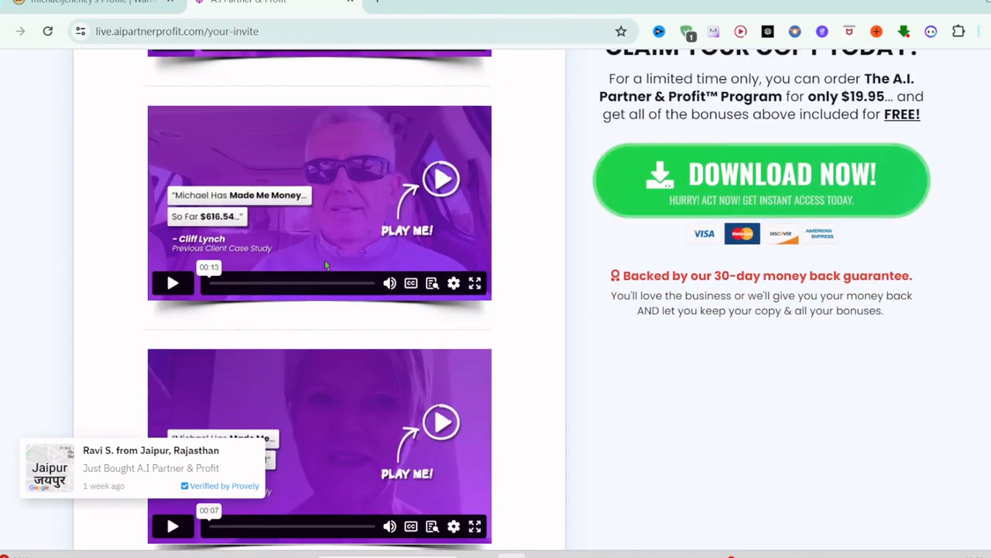
{"action": "scroll", "scroll_direction": "down", "scroll_amount": 3}
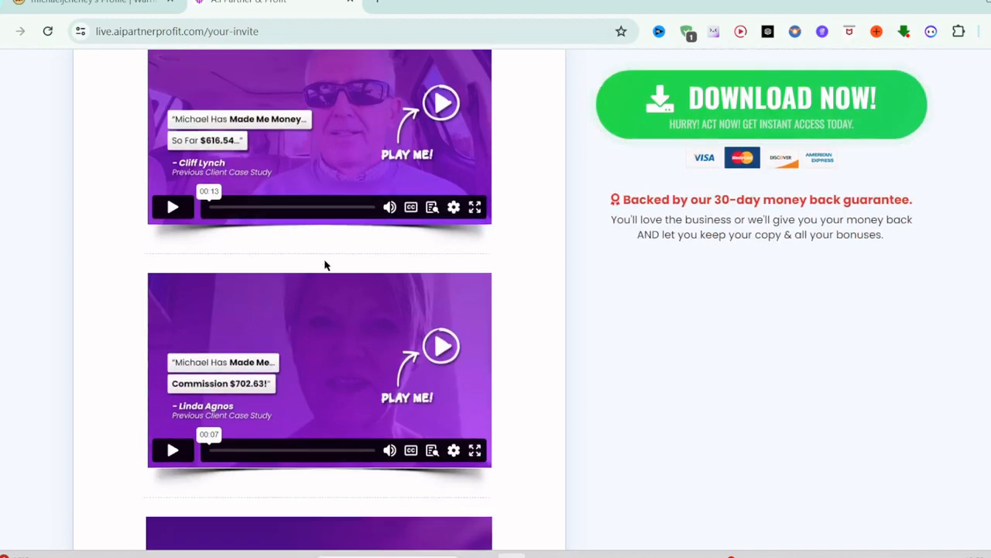
{"action": "scroll", "scroll_direction": "down", "scroll_amount": 3}
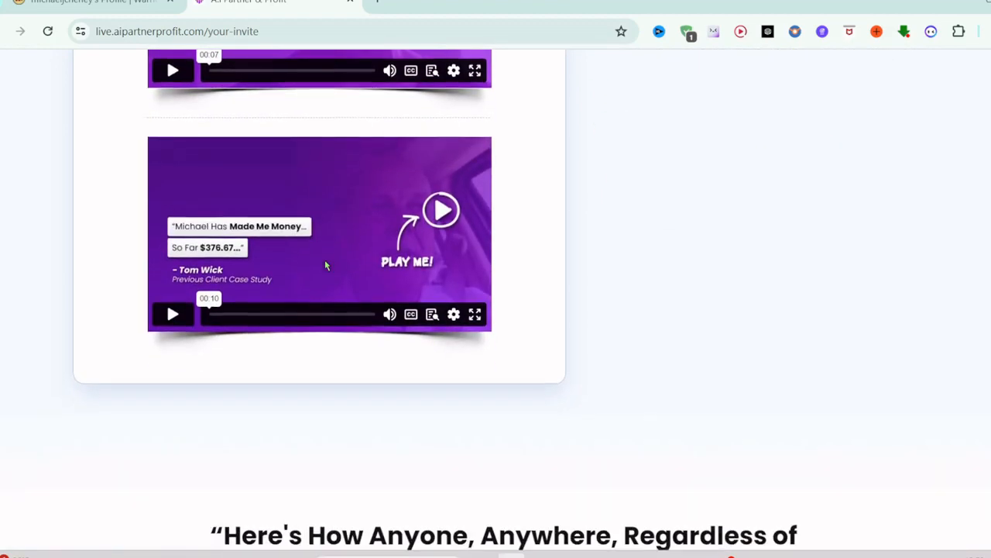
{"action": "scroll", "scroll_direction": "down", "scroll_amount": 3}
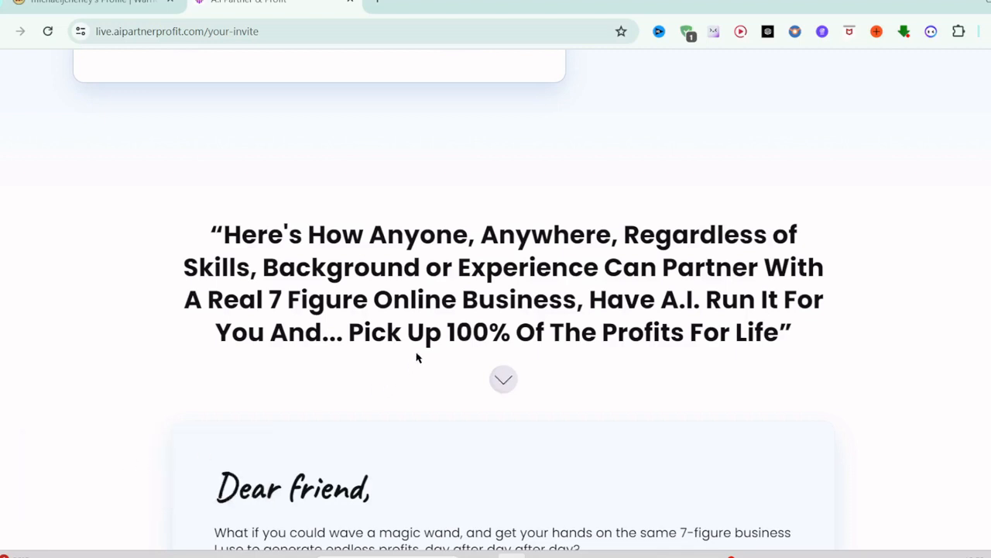
{"action": "scroll", "scroll_direction": "down", "scroll_amount": 3}
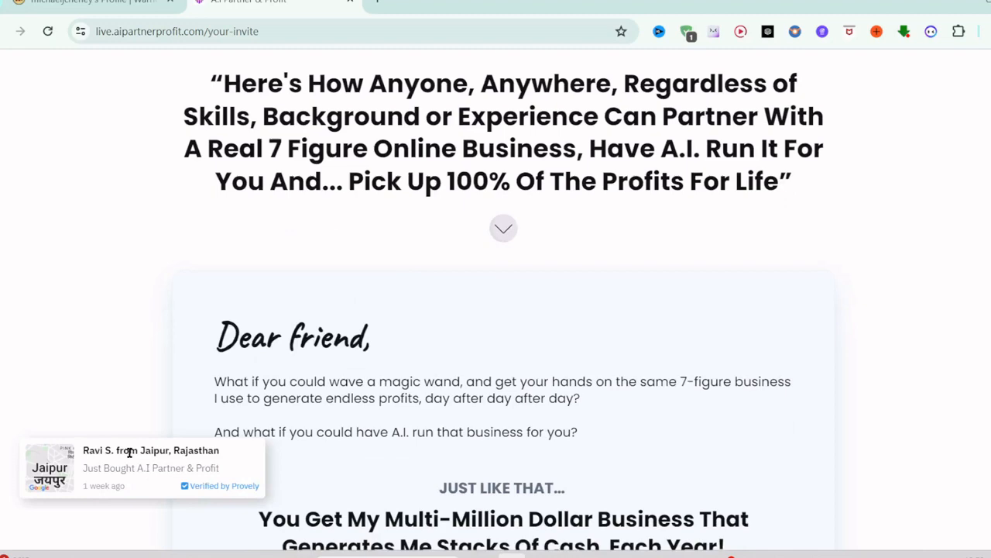
{"action": "scroll", "scroll_direction": "down", "scroll_amount": 3}
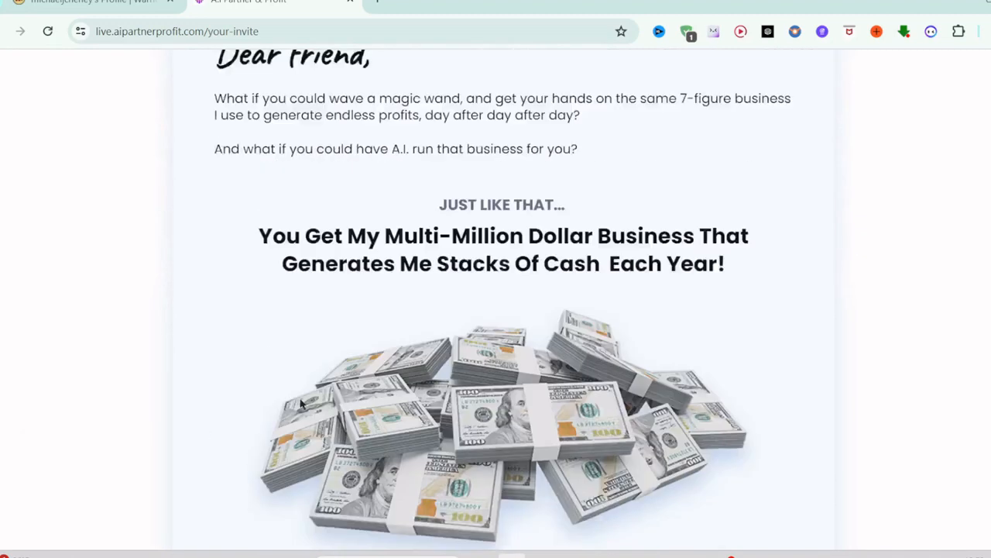
{"action": "scroll", "scroll_direction": "down", "scroll_amount": 3}
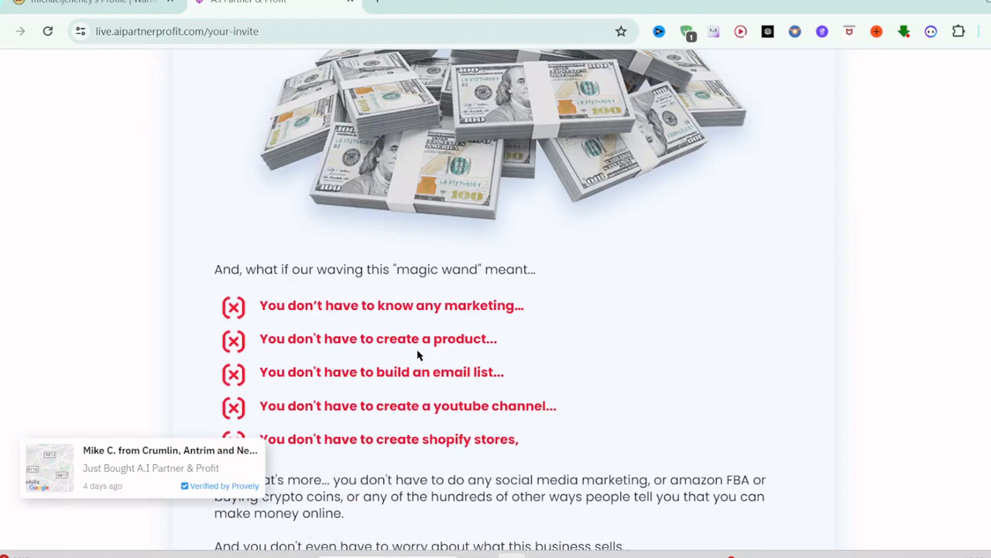
{"action": "scroll", "scroll_direction": "down", "scroll_amount": 3}
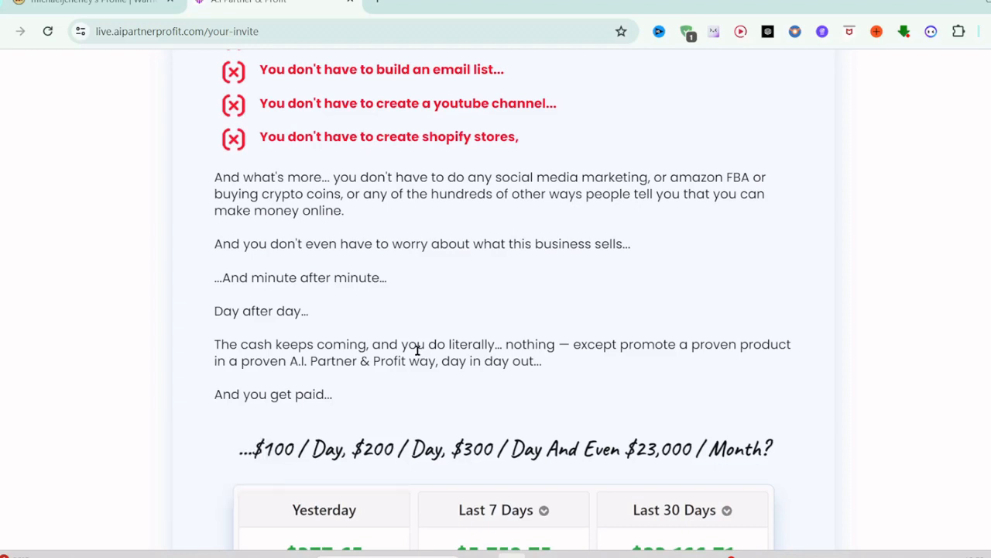
{"action": "scroll", "scroll_direction": "down", "scroll_amount": 3}
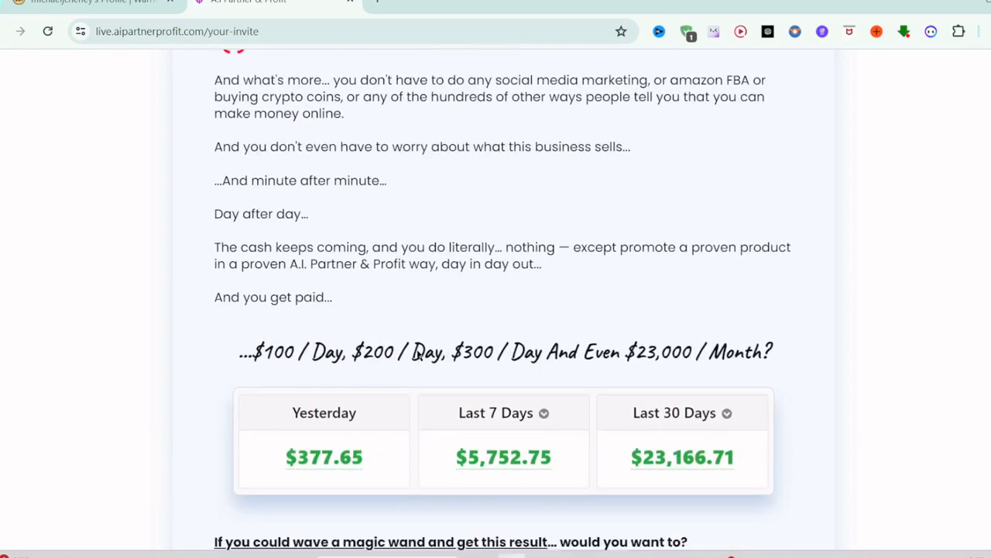
{"action": "scroll", "scroll_direction": "down", "scroll_amount": 3}
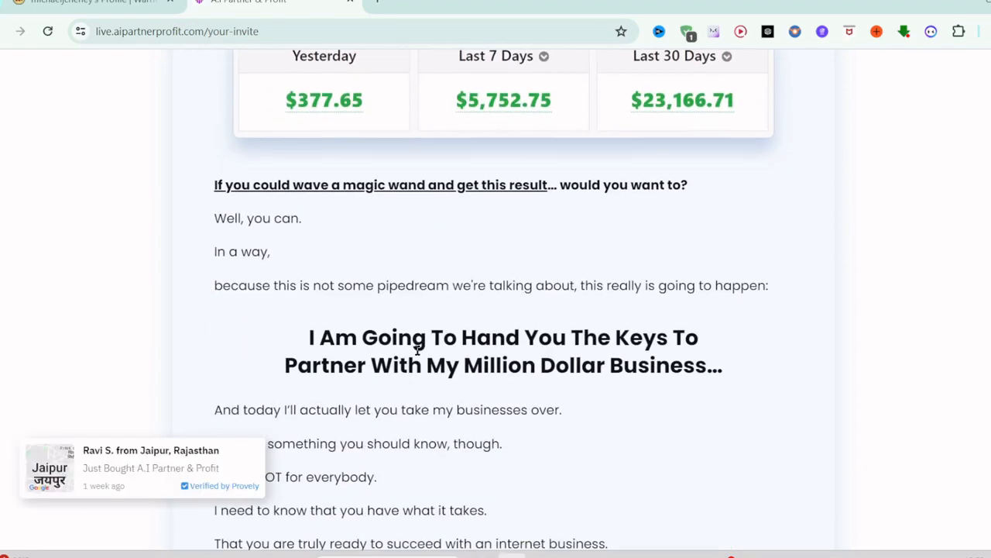
{"action": "scroll", "scroll_direction": "down", "scroll_amount": 3}
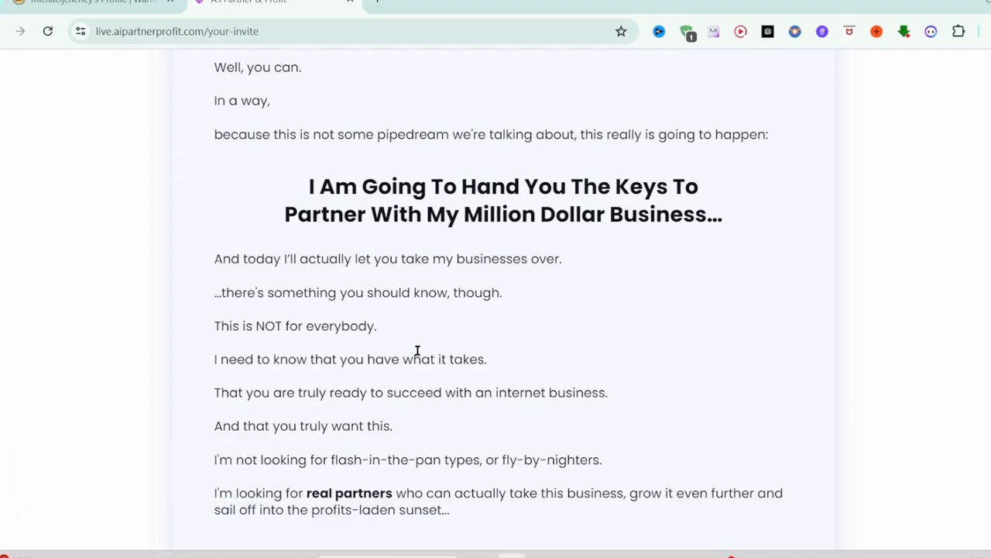
{"action": "scroll", "scroll_direction": "down", "scroll_amount": 3}
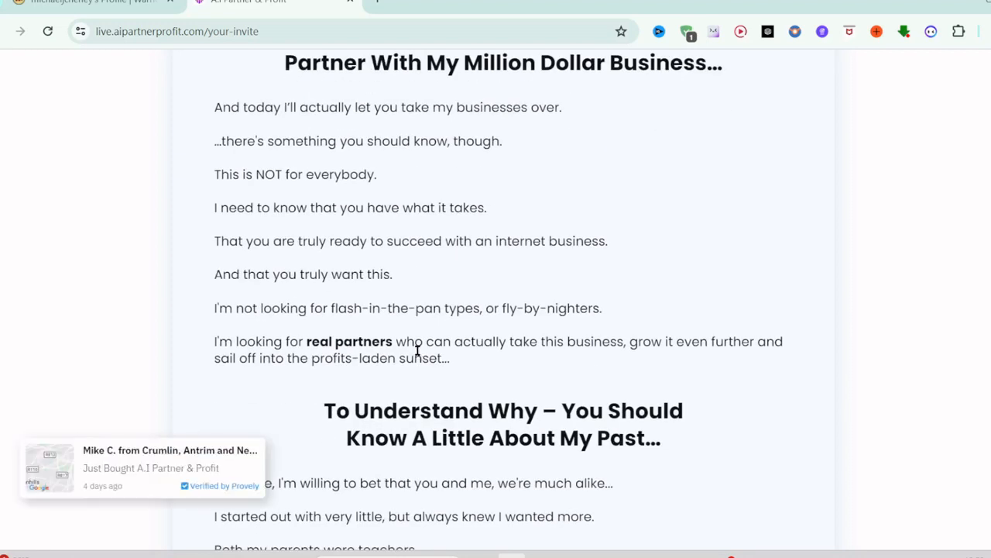
{"action": "scroll", "scroll_direction": "down", "scroll_amount": 3}
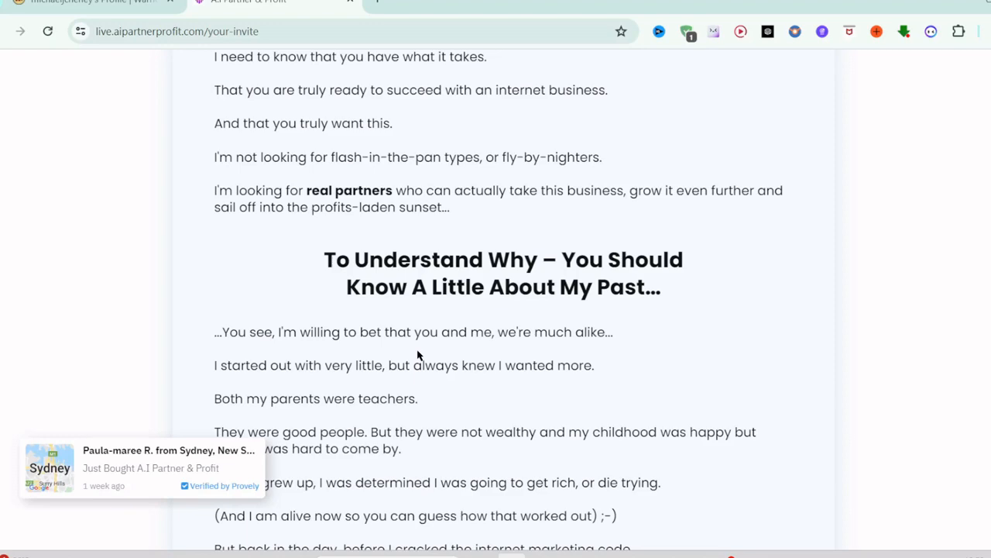
{"action": "scroll", "scroll_direction": "down", "scroll_amount": 3}
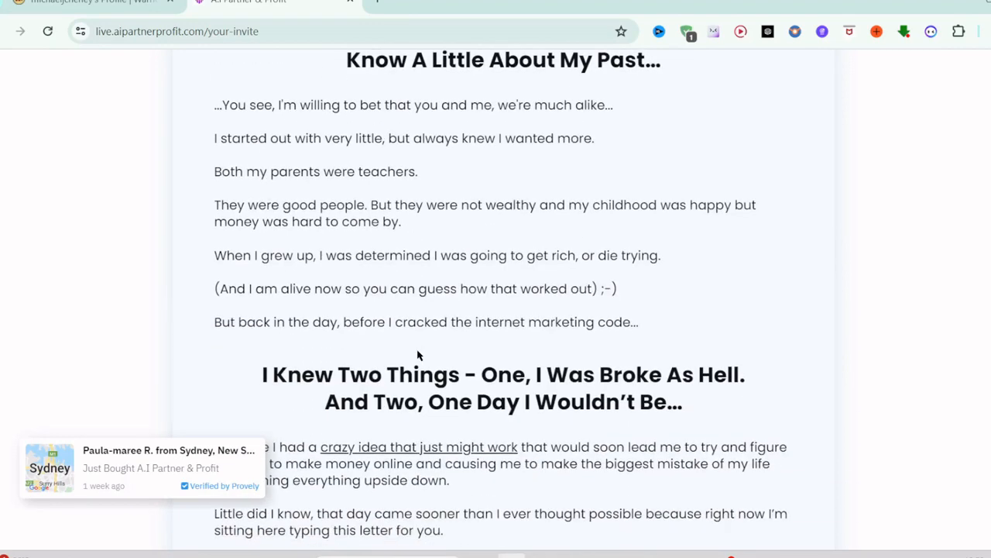
{"action": "scroll", "scroll_direction": "down", "scroll_amount": 3}
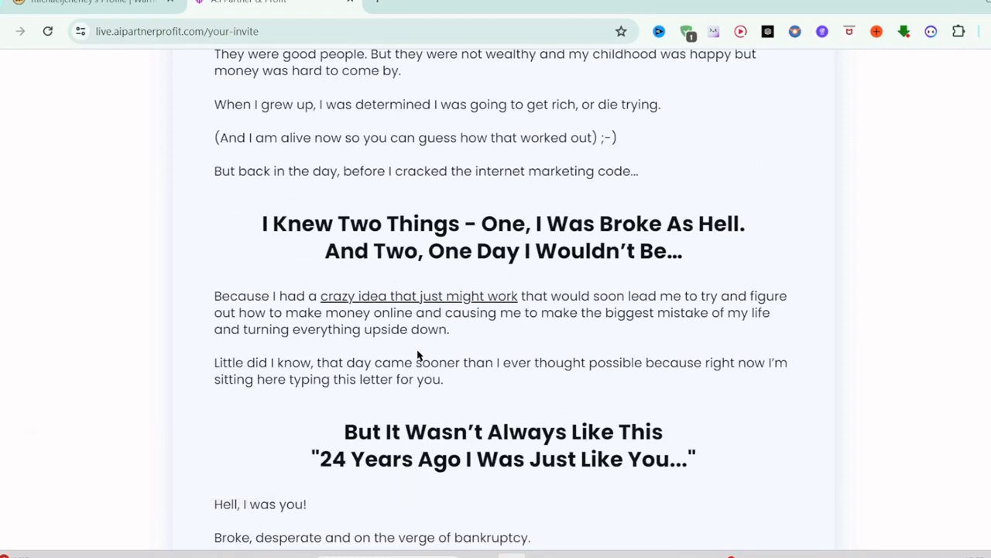
{"action": "scroll", "scroll_direction": "down", "scroll_amount": 3}
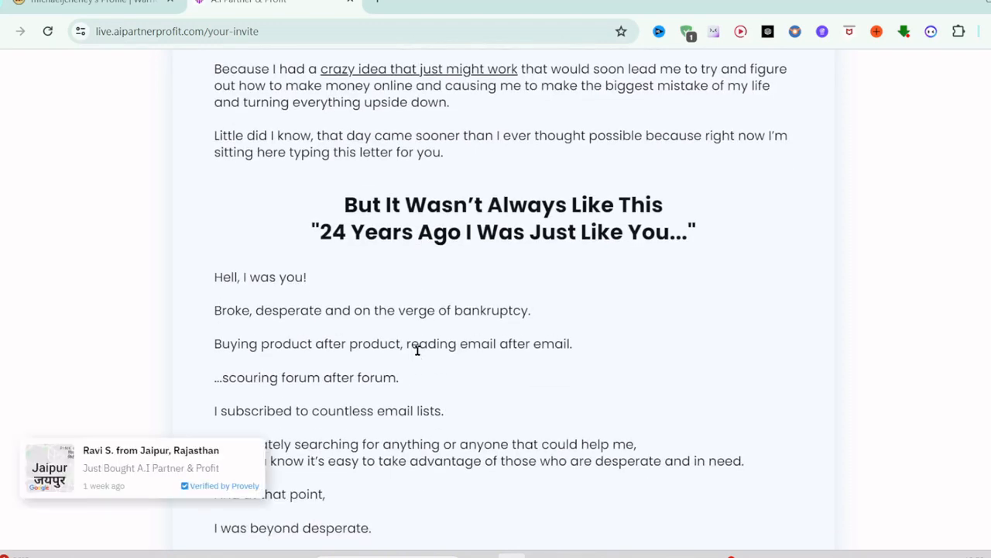
{"action": "scroll", "scroll_direction": "down", "scroll_amount": 3}
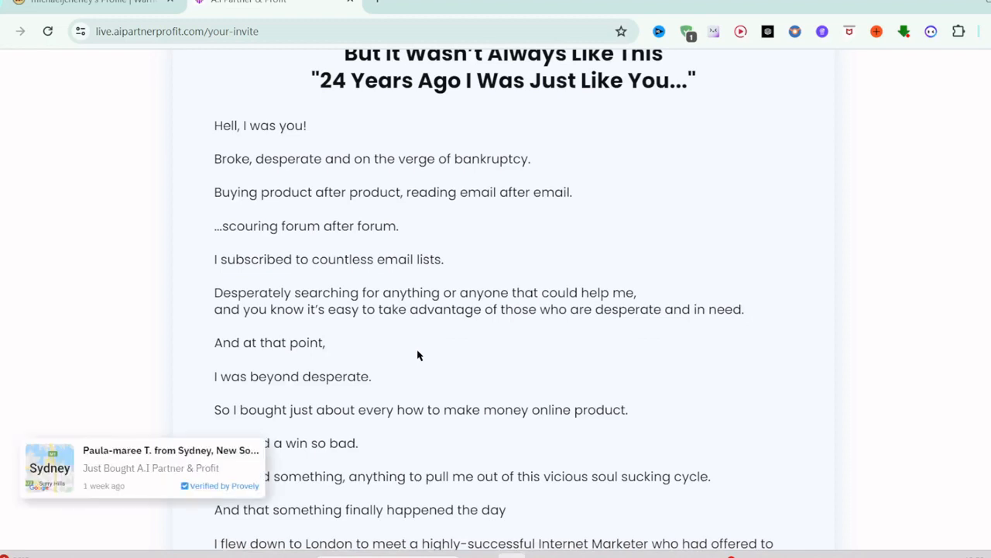
{"action": "scroll", "scroll_direction": "down", "scroll_amount": 3}
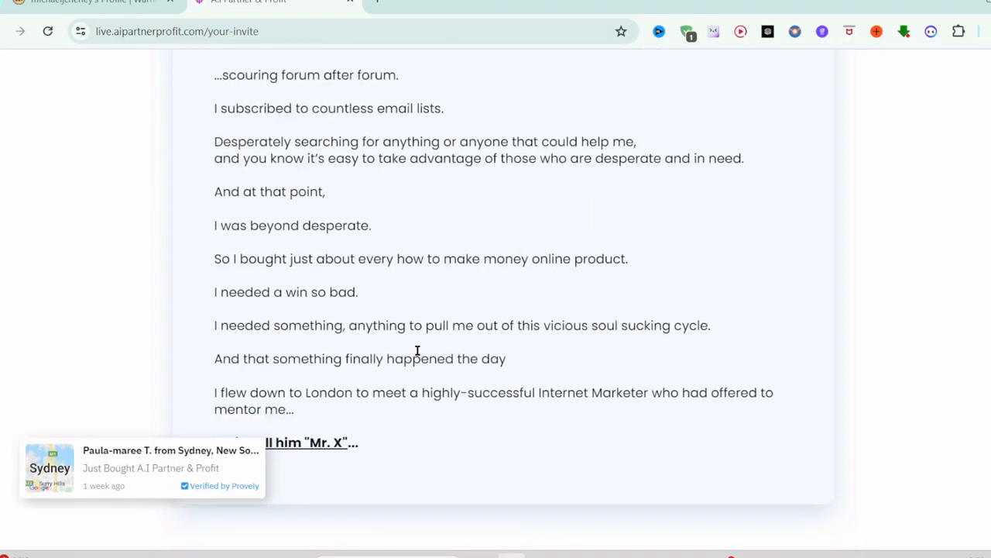
{"action": "scroll", "scroll_direction": "down", "scroll_amount": 3}
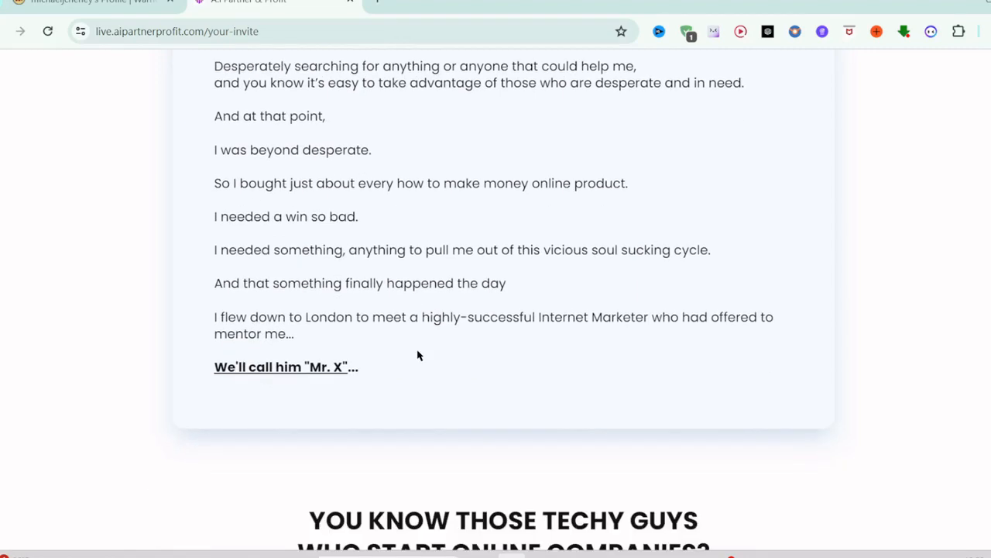
{"action": "scroll", "scroll_direction": "down", "scroll_amount": 3}
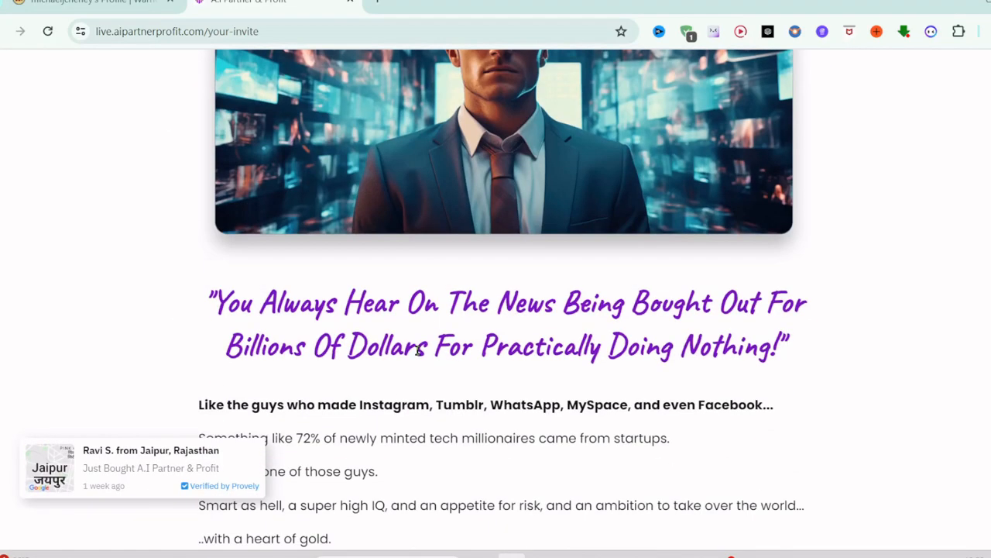
{"action": "scroll", "scroll_direction": "down", "scroll_amount": 3}
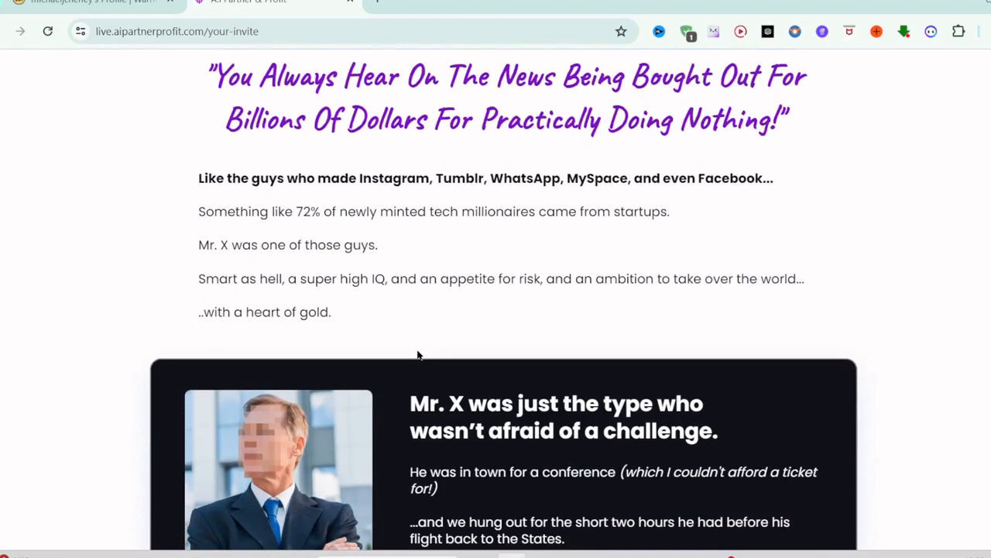
{"action": "scroll", "scroll_direction": "down", "scroll_amount": 3}
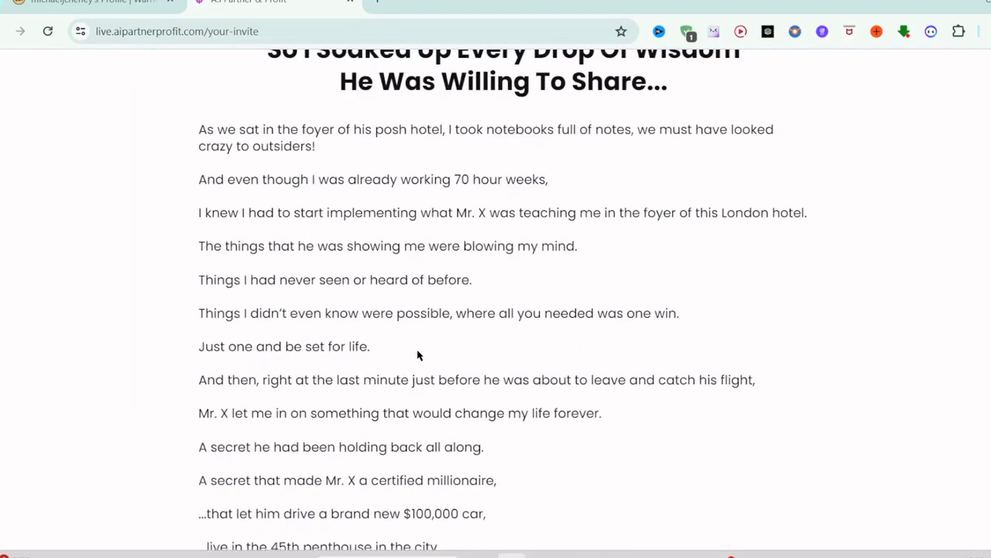
{"action": "scroll", "scroll_direction": "down", "scroll_amount": 3}
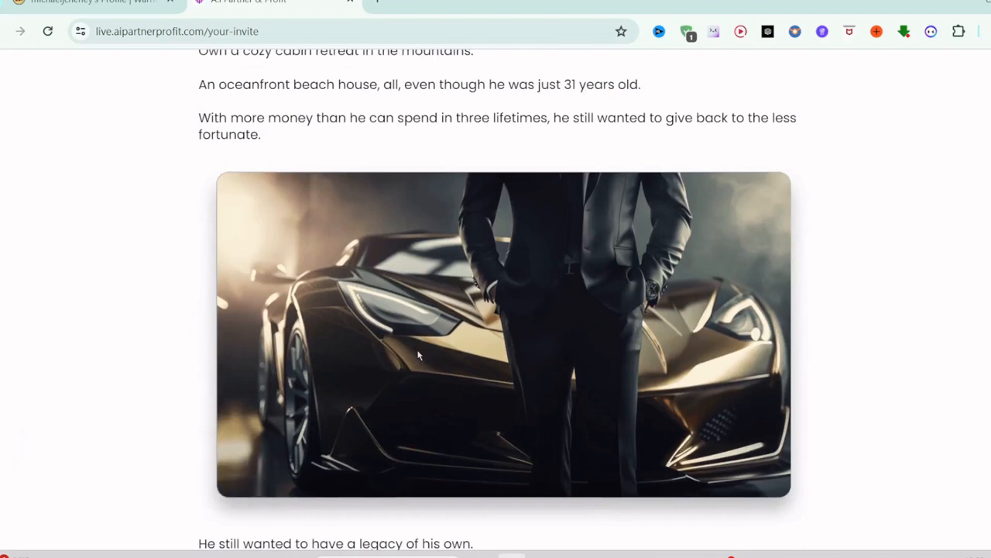
{"action": "scroll", "scroll_direction": "down", "scroll_amount": 3}
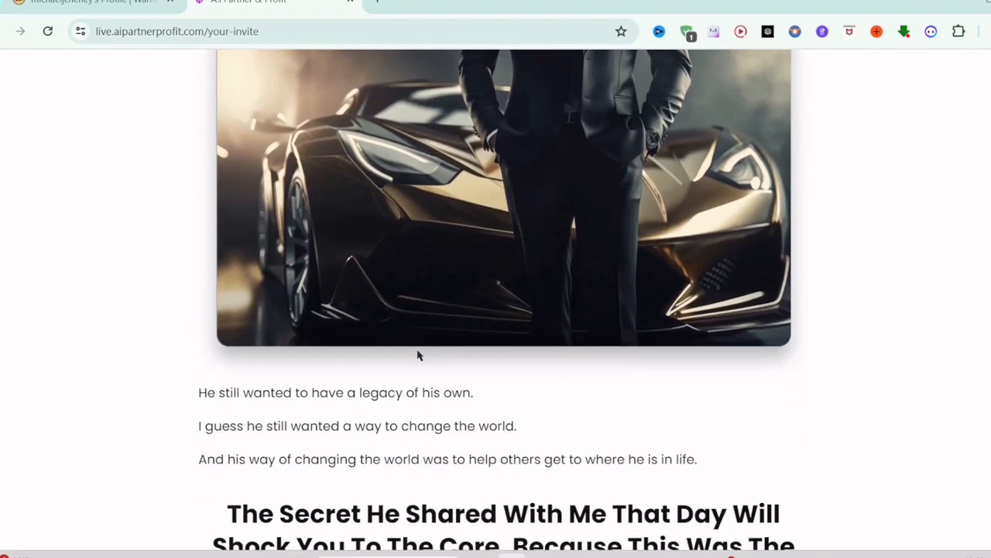
{"action": "scroll", "scroll_direction": "down", "scroll_amount": 3}
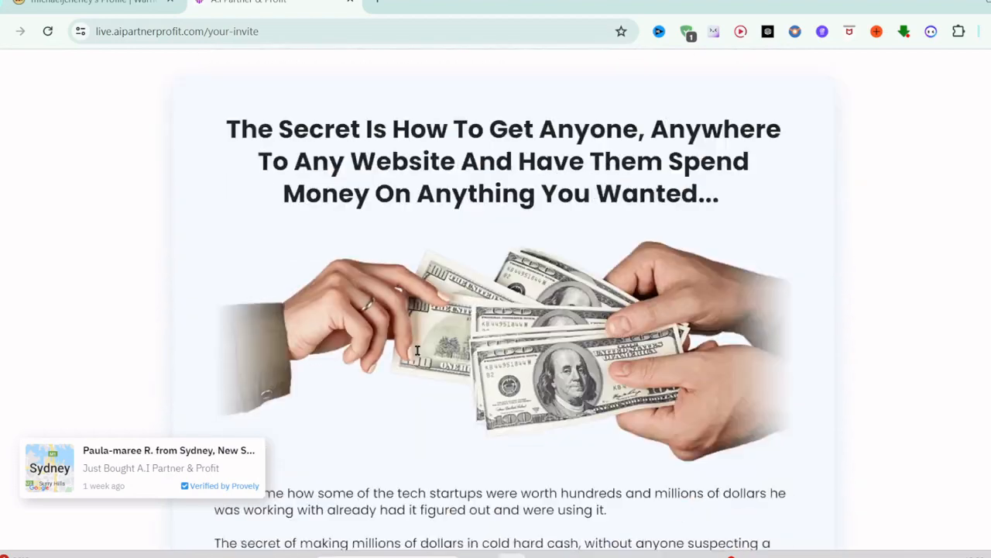
{"action": "scroll", "scroll_direction": "down", "scroll_amount": 3}
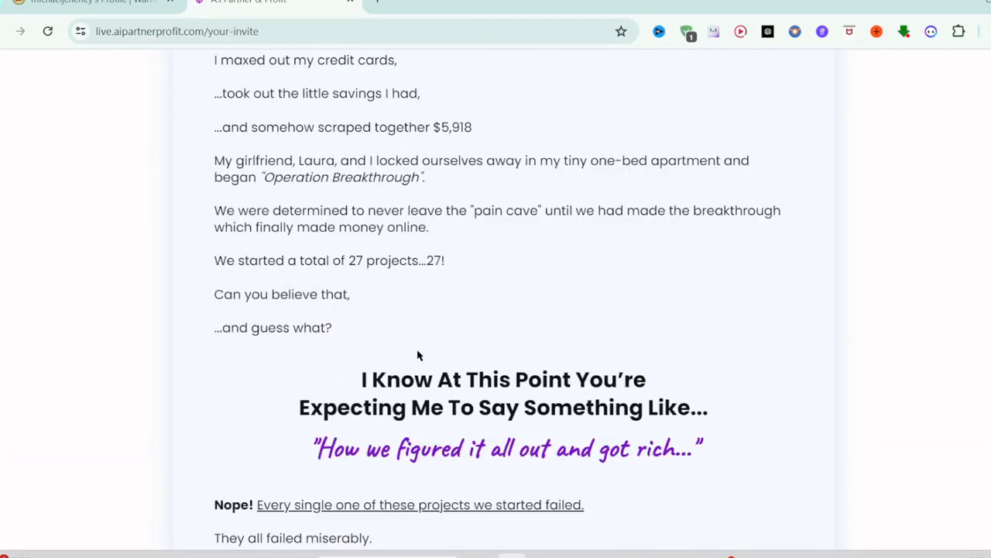
{"action": "scroll", "scroll_direction": "down", "scroll_amount": 3}
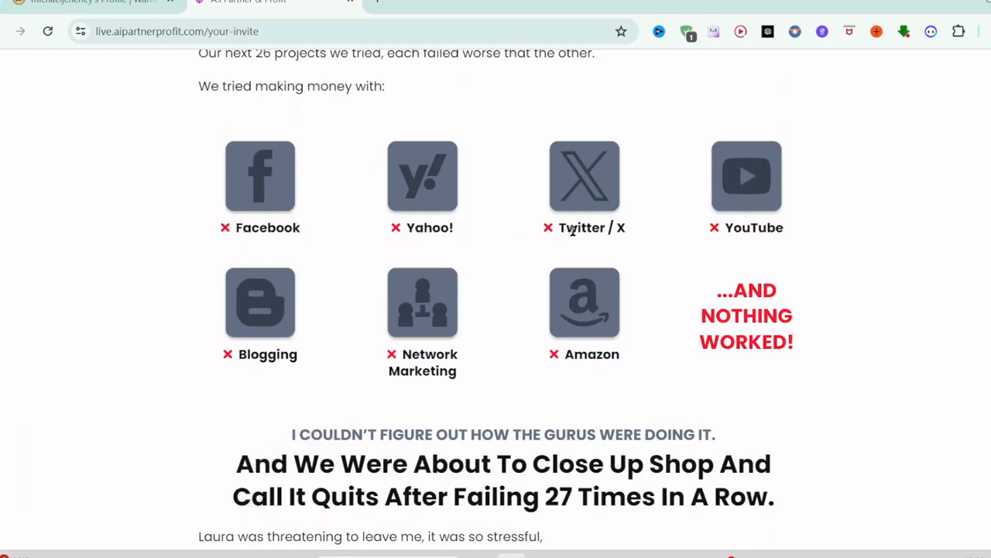
{"action": "mouse_move", "coordinate": [648, 236]}
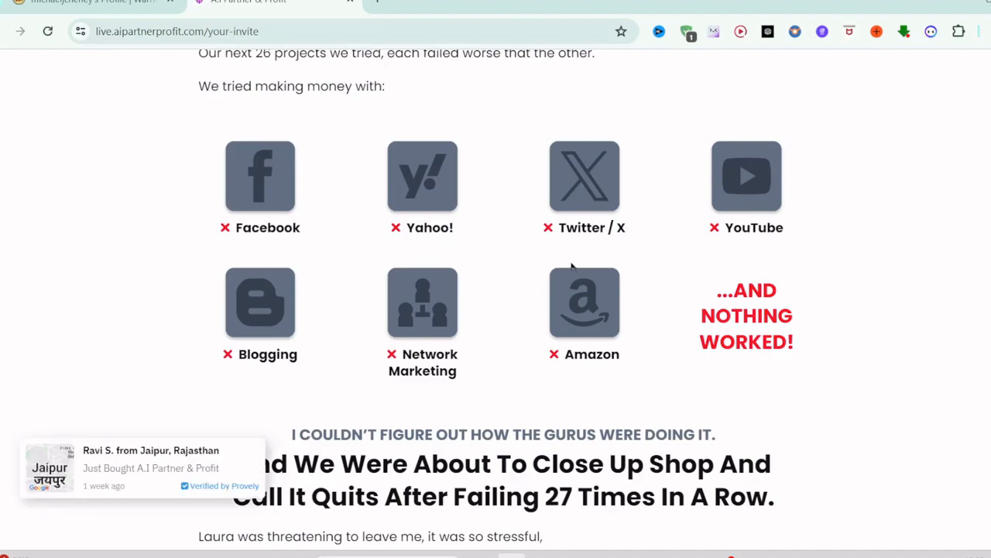
{"action": "scroll", "scroll_direction": "down", "scroll_amount": 3}
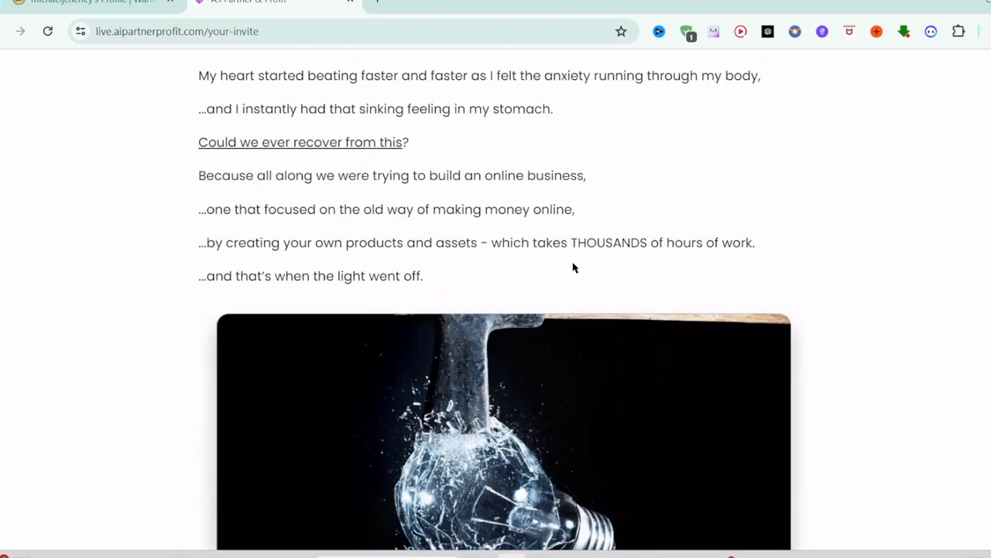
{"action": "scroll", "scroll_direction": "down", "scroll_amount": 3}
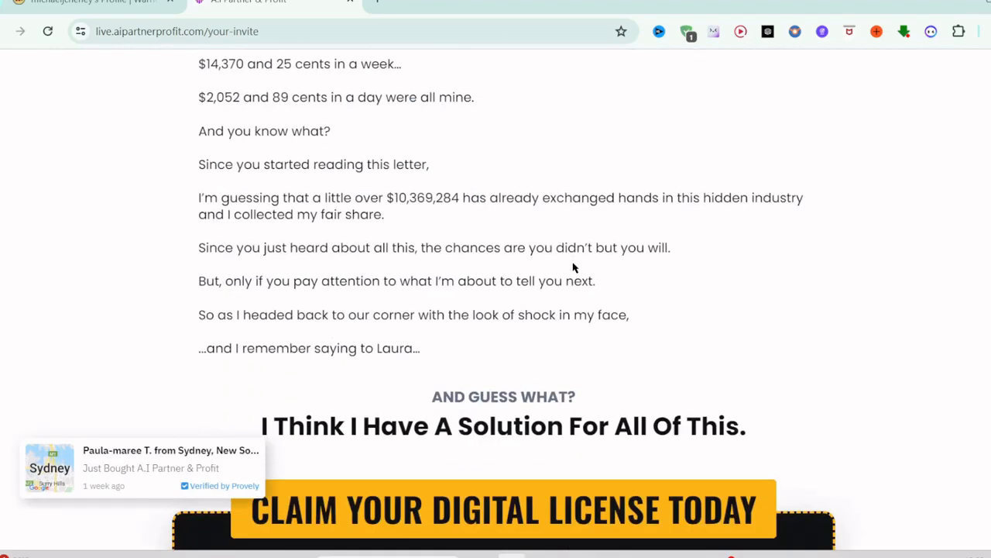
{"action": "scroll", "scroll_direction": "down", "scroll_amount": 3}
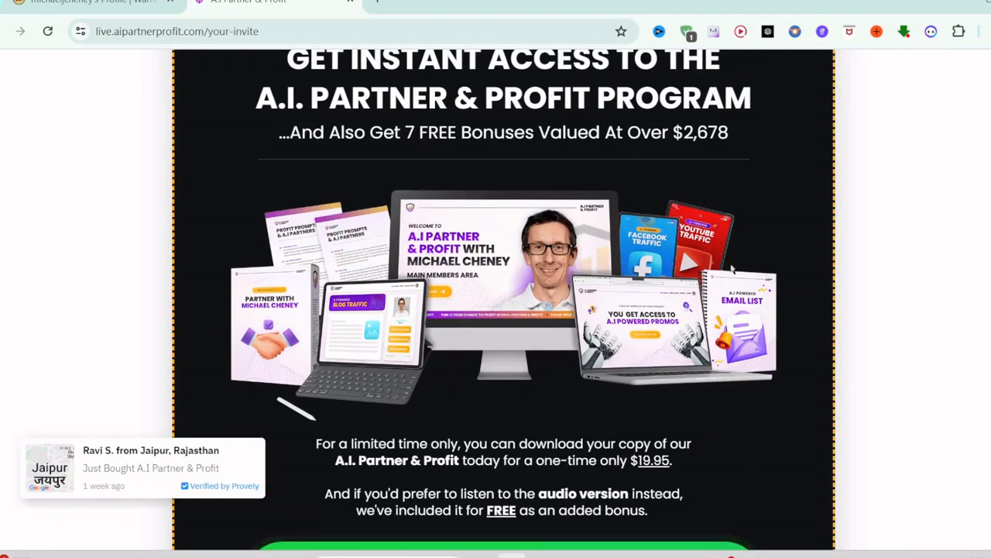
{"action": "scroll", "scroll_direction": "down", "scroll_amount": 3}
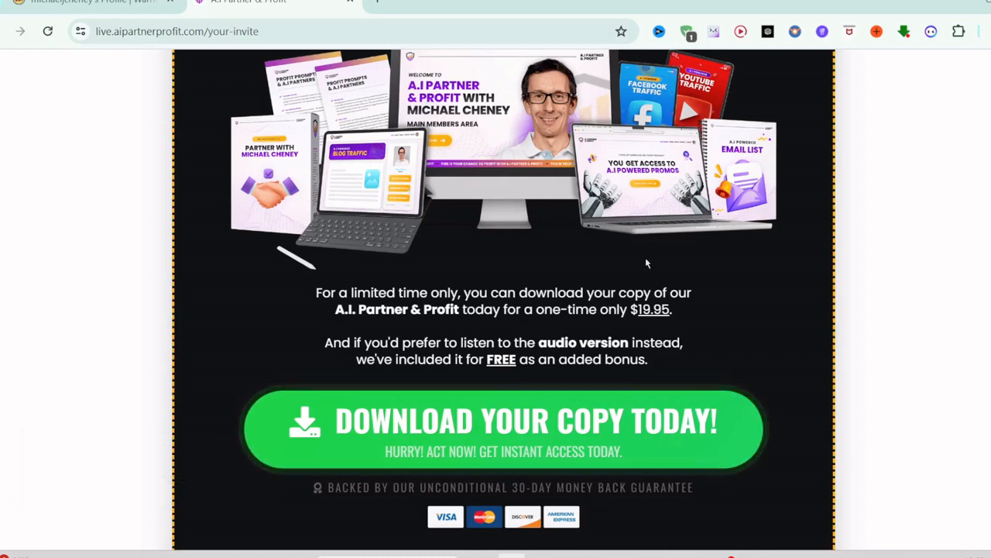
{"action": "scroll", "scroll_direction": "down", "scroll_amount": 3}
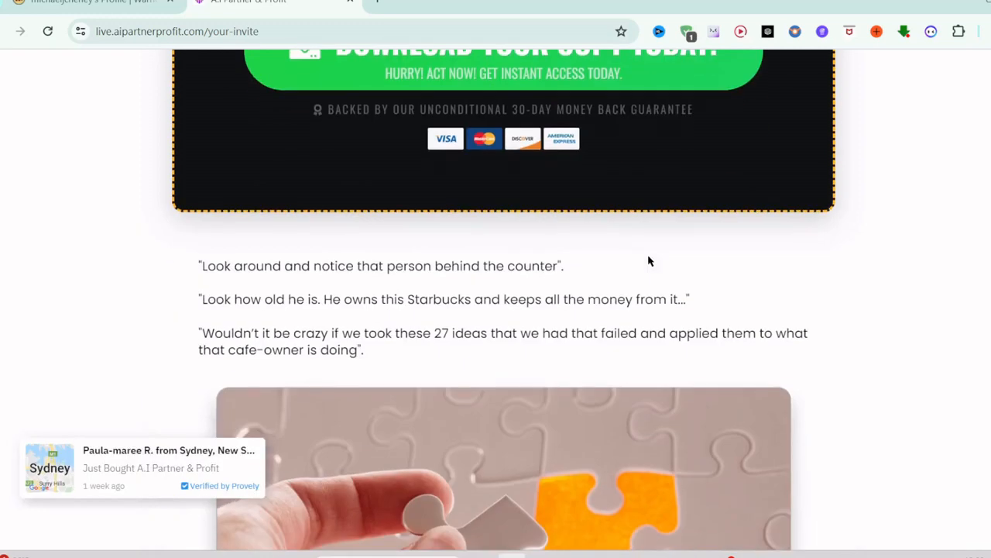
{"action": "scroll", "scroll_direction": "down", "scroll_amount": 3}
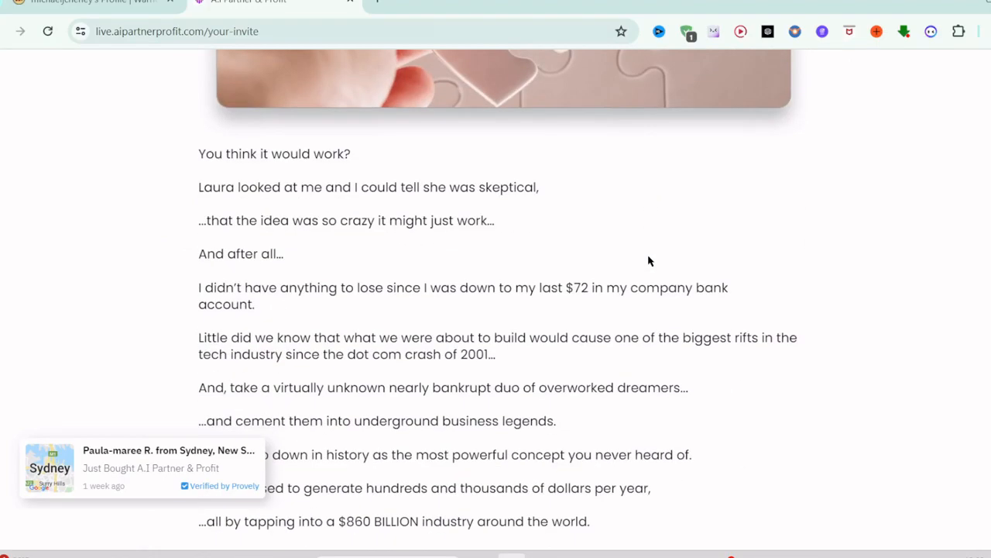